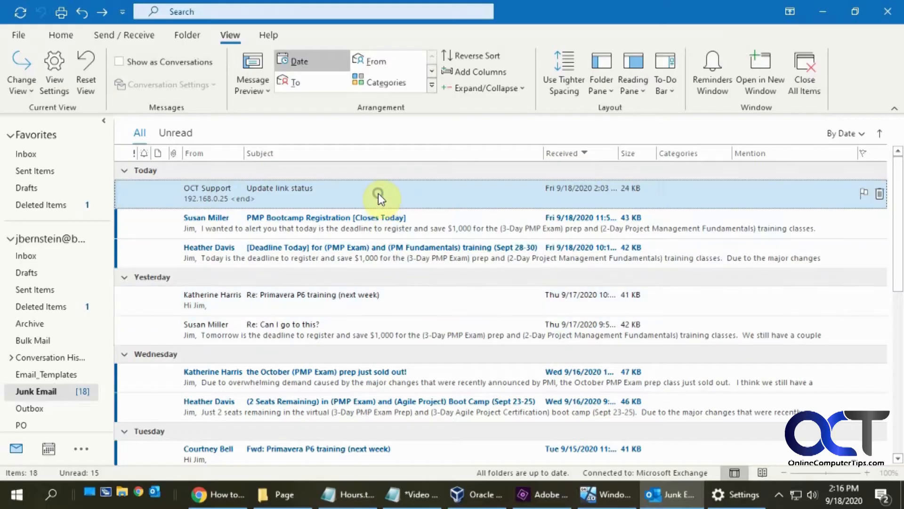
Step: Try reaching Junk E-mail Options from the Home tab's Junk dropdown
{"action": "right_click", "coordinate": [381, 193]}
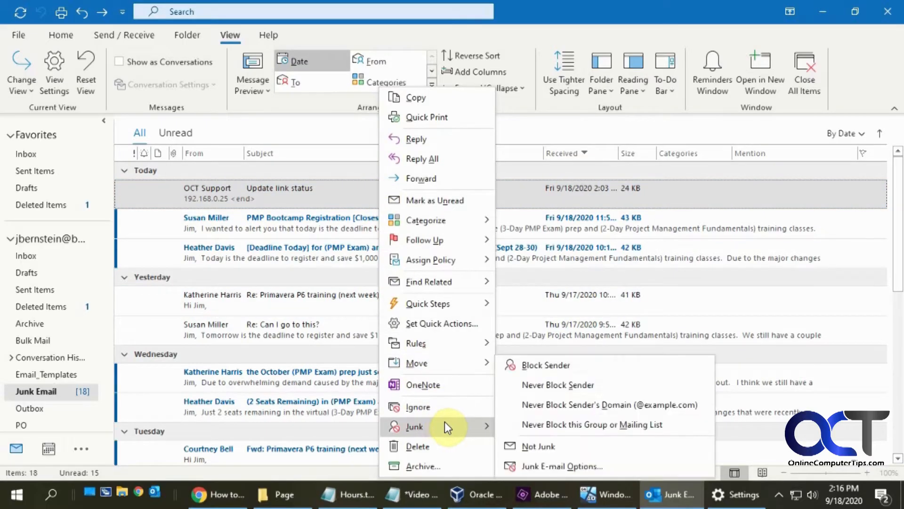
{"action": "mouse_move", "coordinate": [545, 365]}
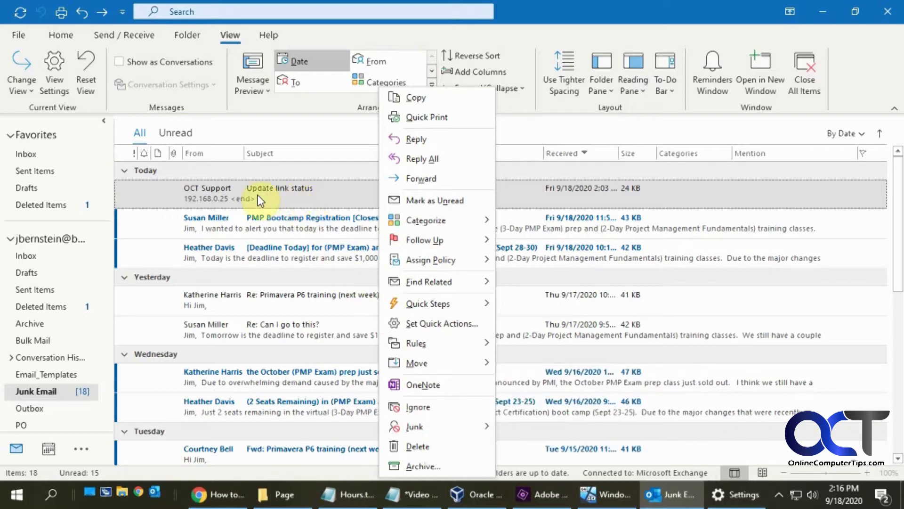
{"action": "mouse_move", "coordinate": [48, 398]}
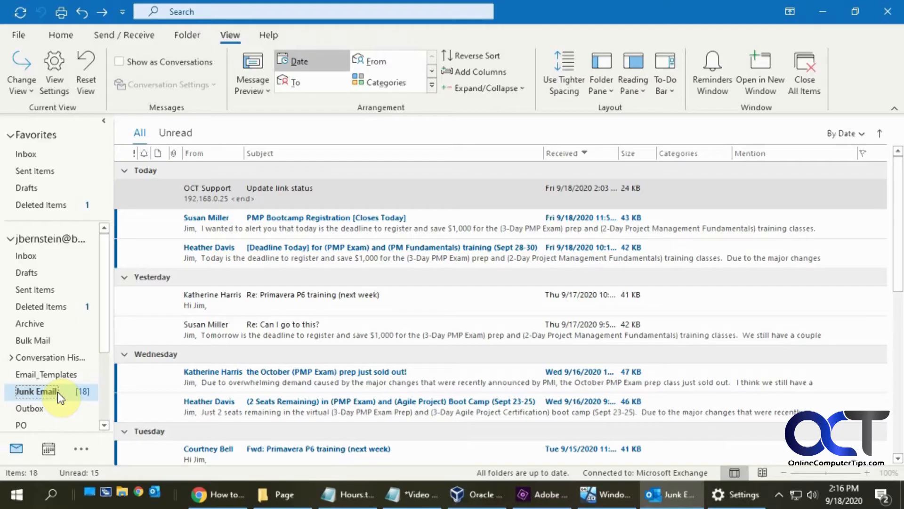
{"action": "mouse_move", "coordinate": [110, 394]}
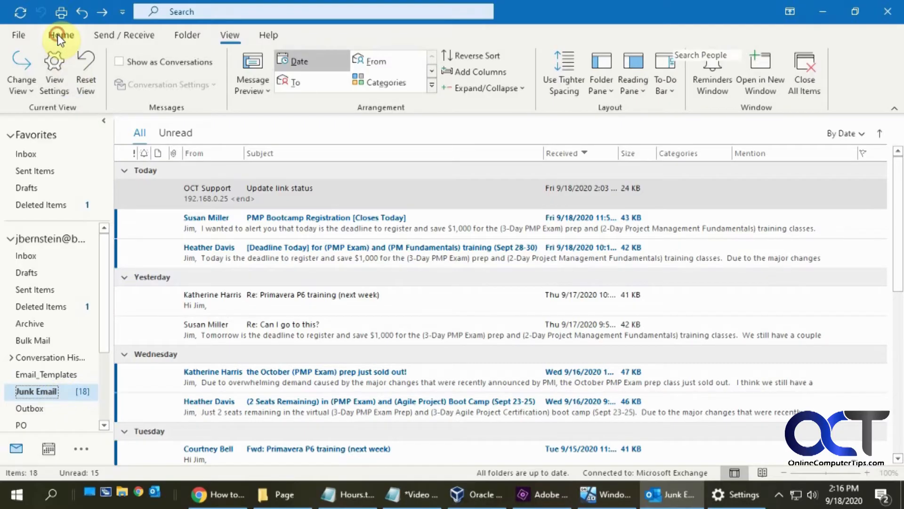
{"action": "left_click", "coordinate": [61, 36]}
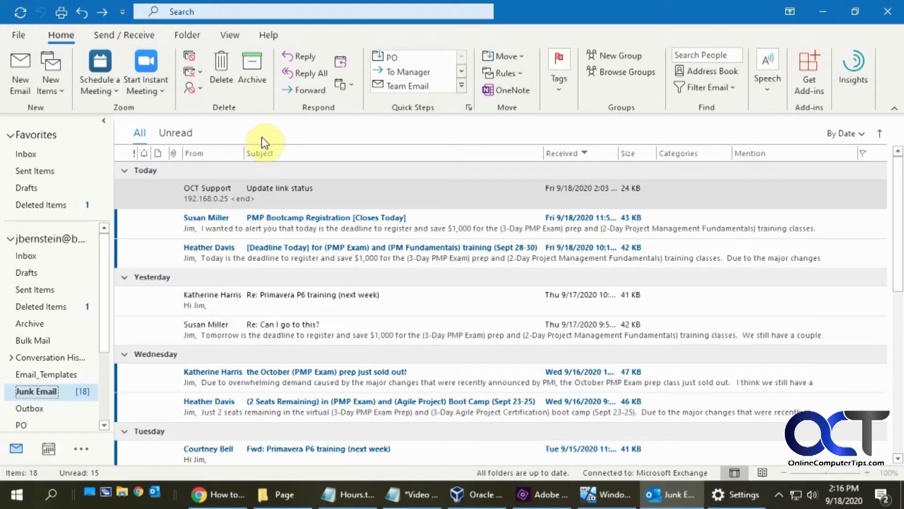
{"action": "mouse_move", "coordinate": [190, 88]}
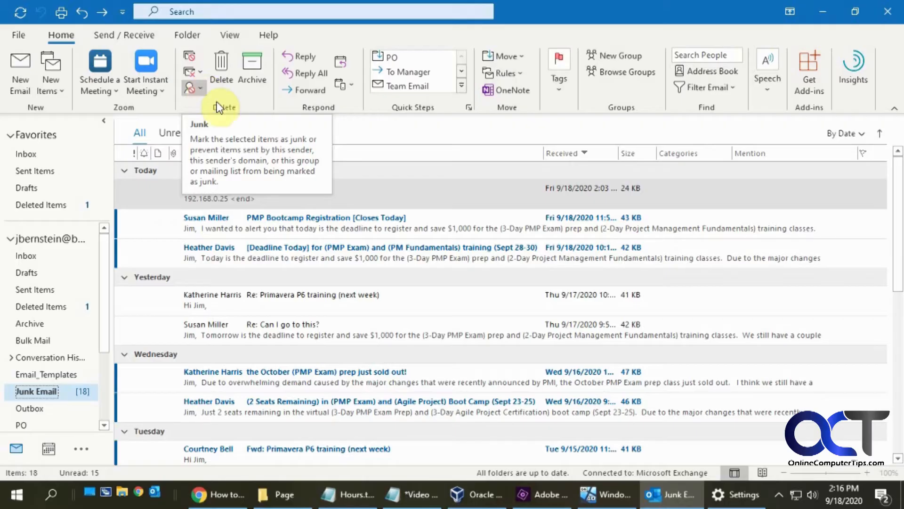
{"action": "left_click", "coordinate": [192, 88]}
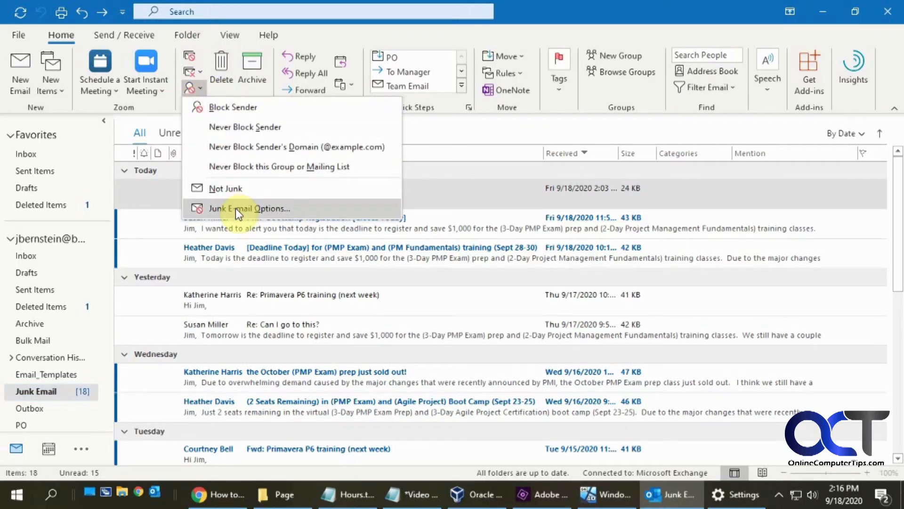
{"action": "left_click", "coordinate": [250, 208]}
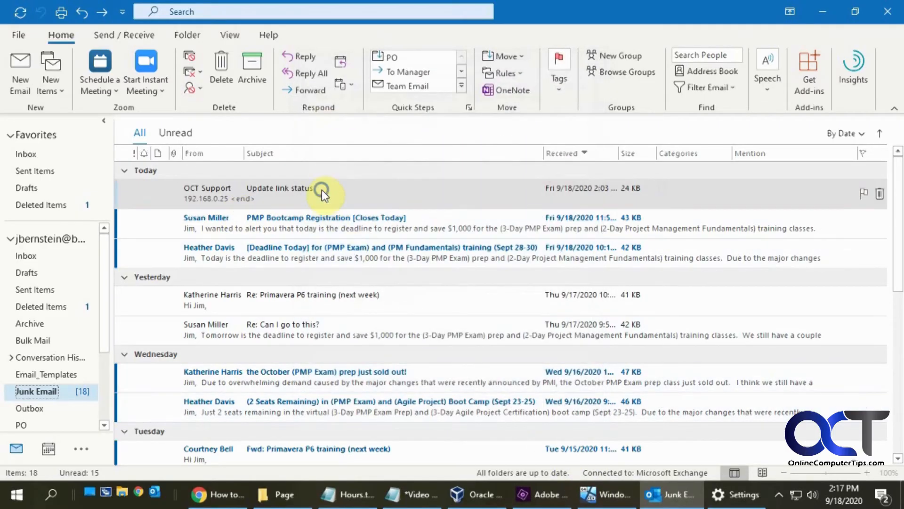
Step: Bring up the OCT Support message's shortcut menu with its Junk choices
{"action": "right_click", "coordinate": [323, 193]}
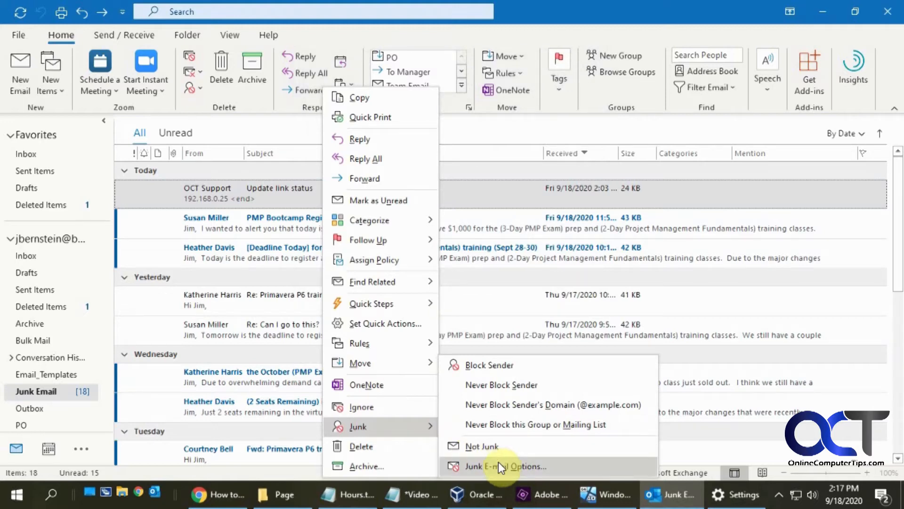
{"action": "mouse_move", "coordinate": [493, 446]}
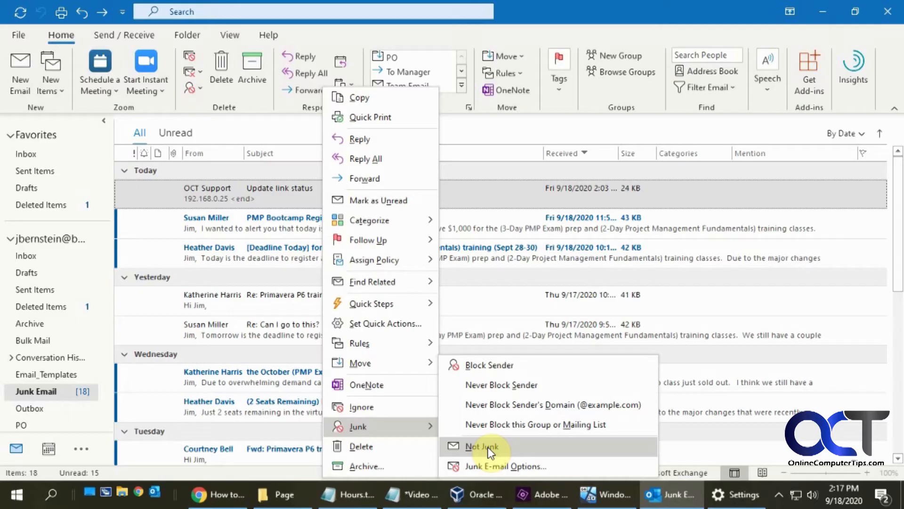
{"action": "mouse_move", "coordinate": [498, 466]}
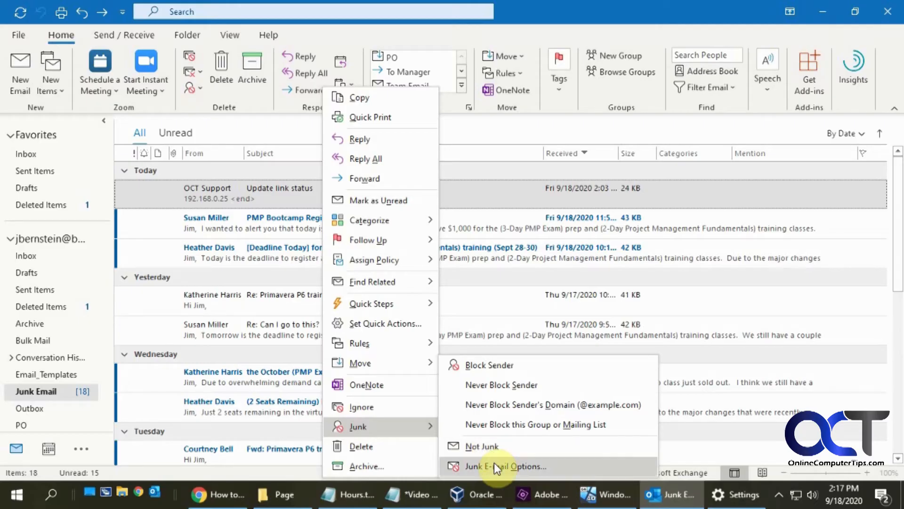
Step: Open Junk E-mail Options and remove the first address from Blocked Senders
{"action": "left_click", "coordinate": [505, 466]}
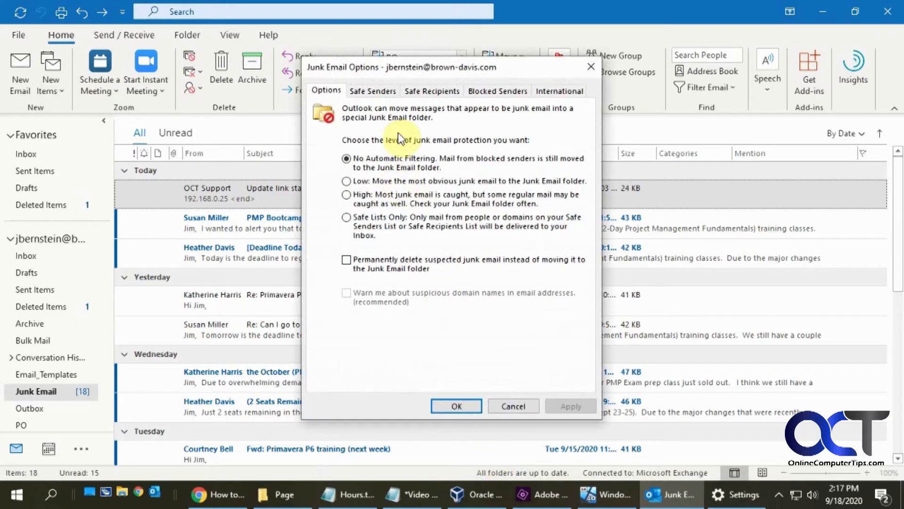
{"action": "left_click", "coordinate": [497, 90]}
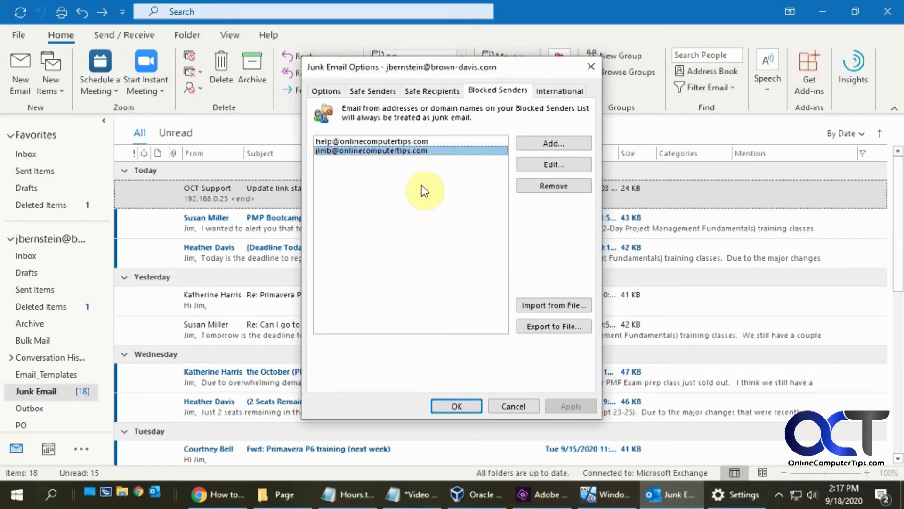
{"action": "mouse_move", "coordinate": [418, 167]}
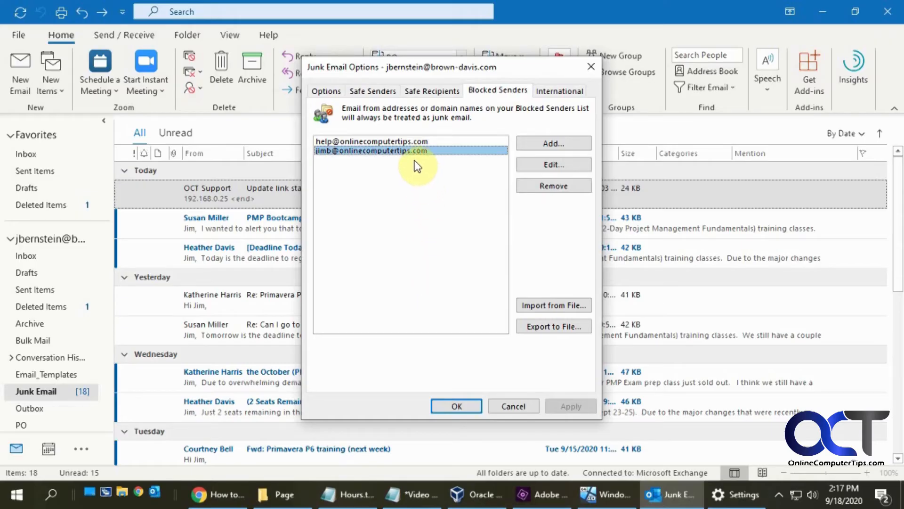
{"action": "left_click", "coordinate": [371, 141]}
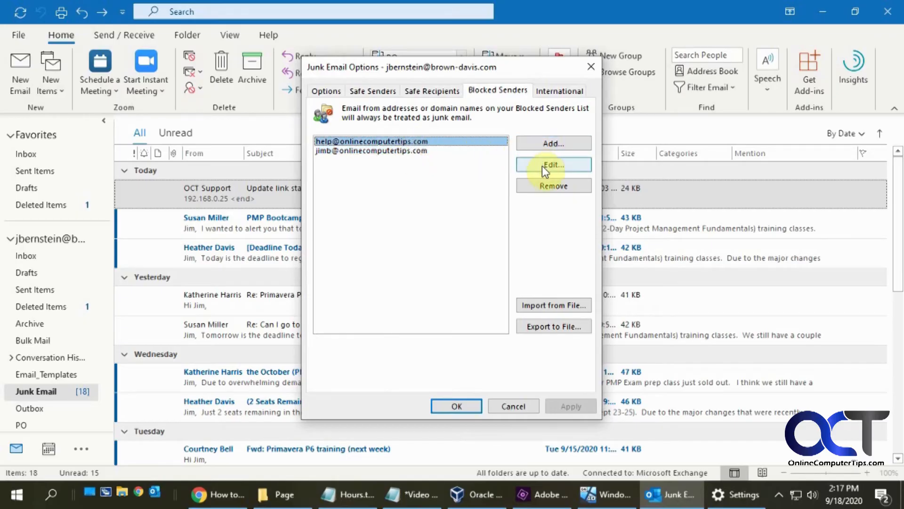
{"action": "left_click", "coordinate": [553, 186]}
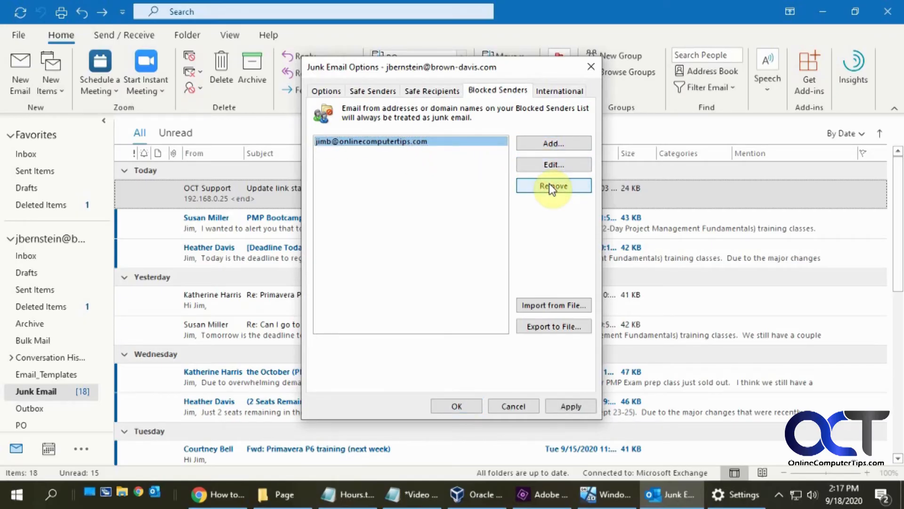
Step: Review the Safe Recipients and Safe Senders lists, then confirm the junk settings with OK
{"action": "left_click", "coordinate": [432, 90]}
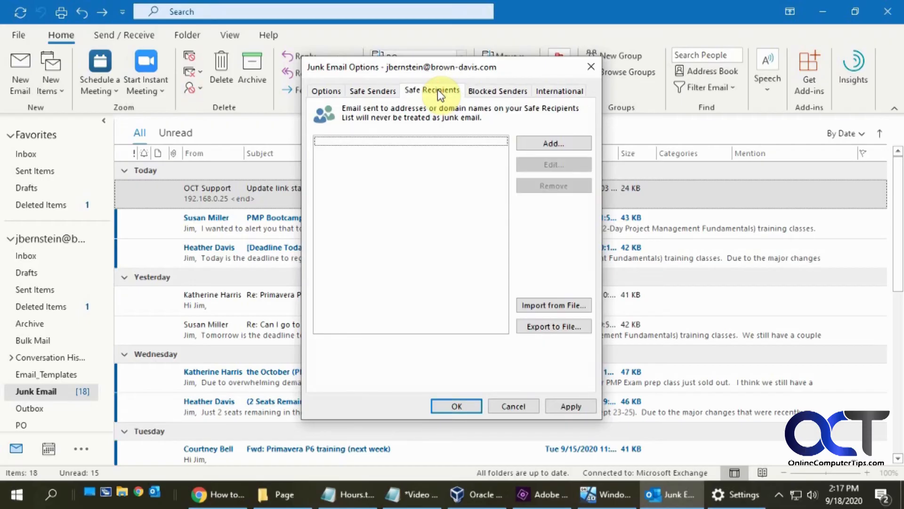
{"action": "mouse_move", "coordinate": [462, 136]}
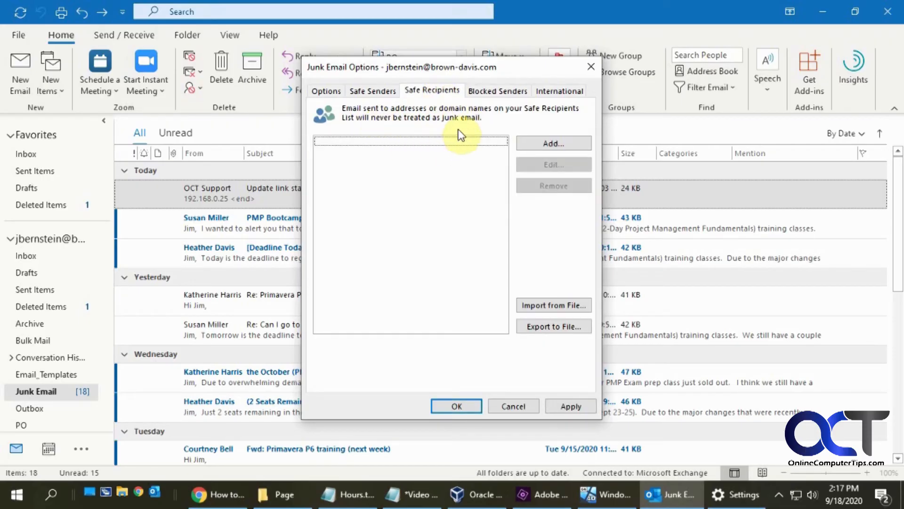
{"action": "mouse_move", "coordinate": [440, 179]}
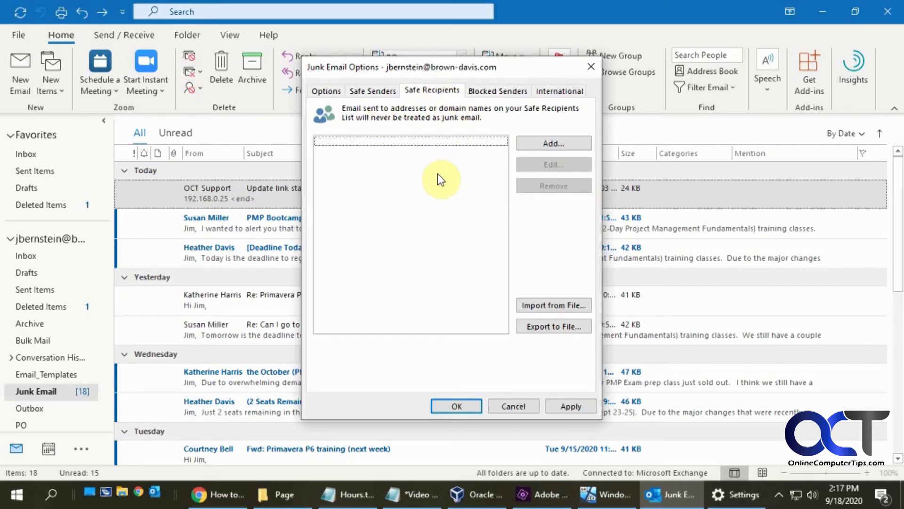
{"action": "mouse_move", "coordinate": [438, 183]}
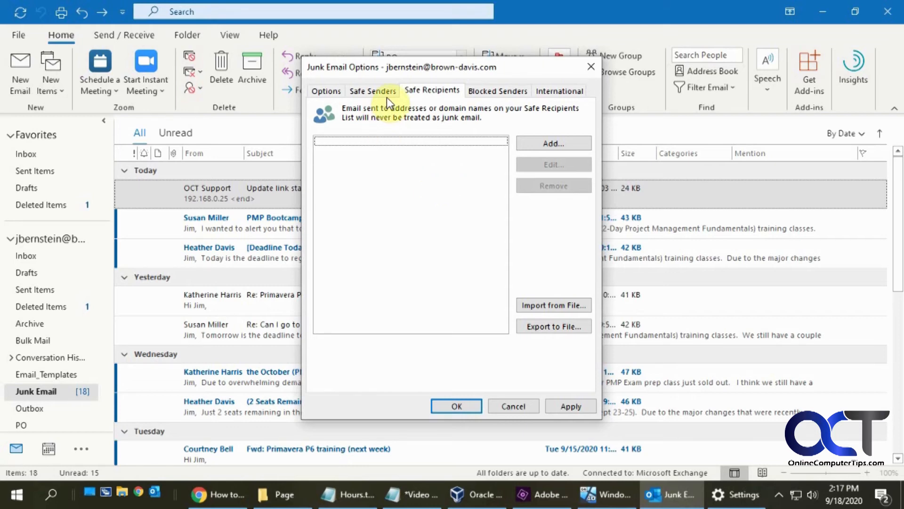
{"action": "left_click", "coordinate": [372, 90]}
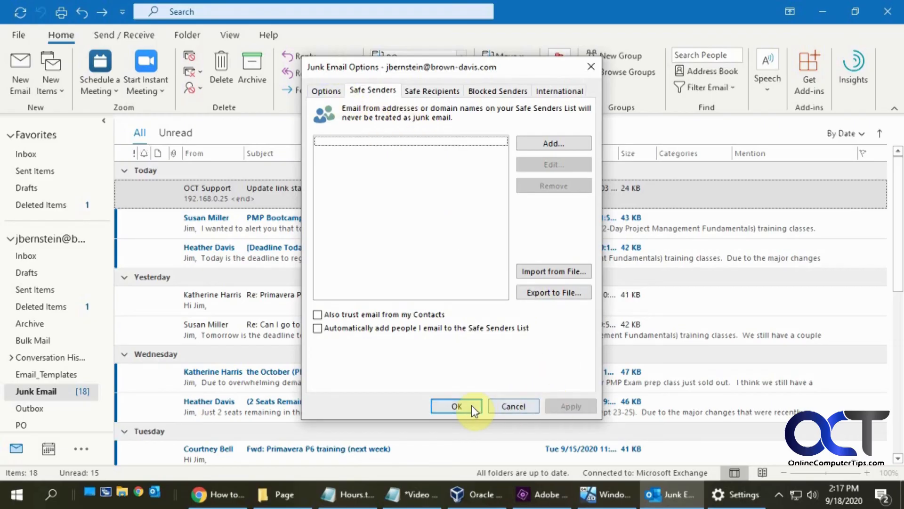
{"action": "left_click", "coordinate": [455, 406]}
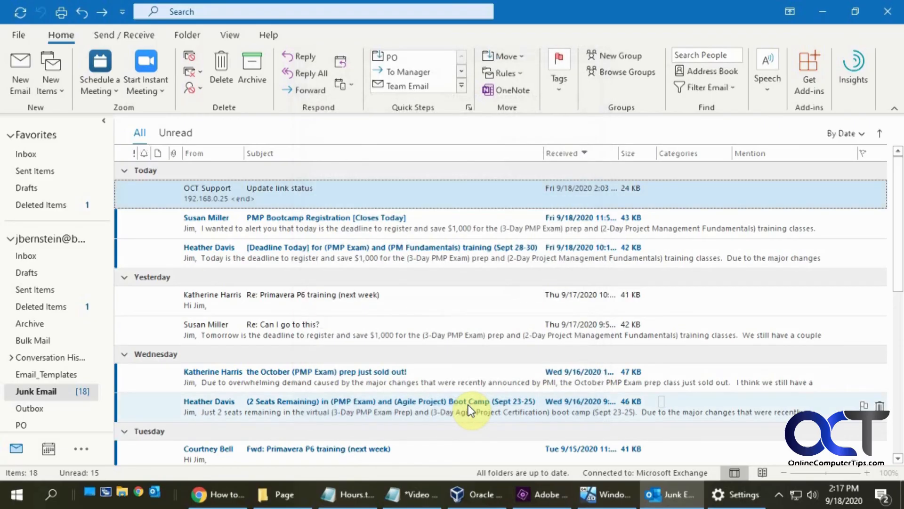